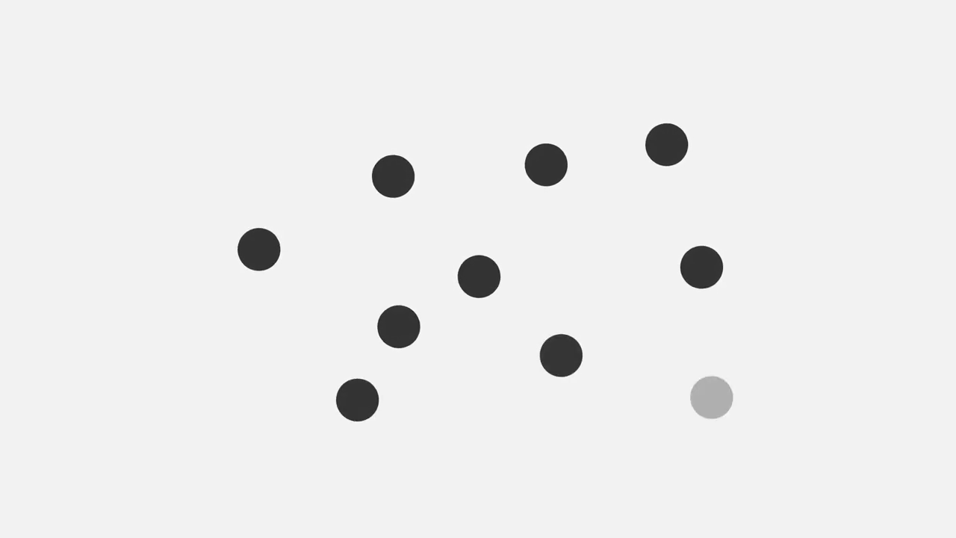
pyautogui.click(711, 398)
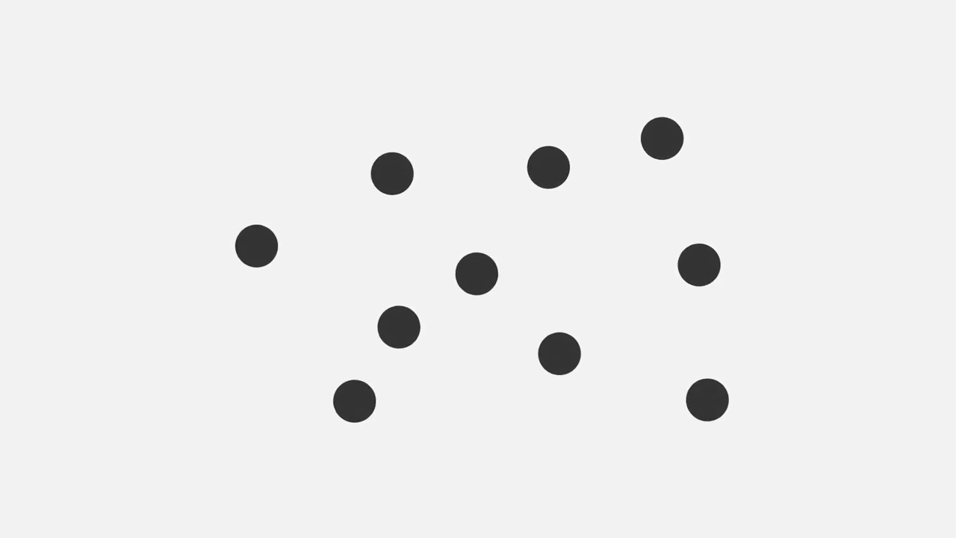